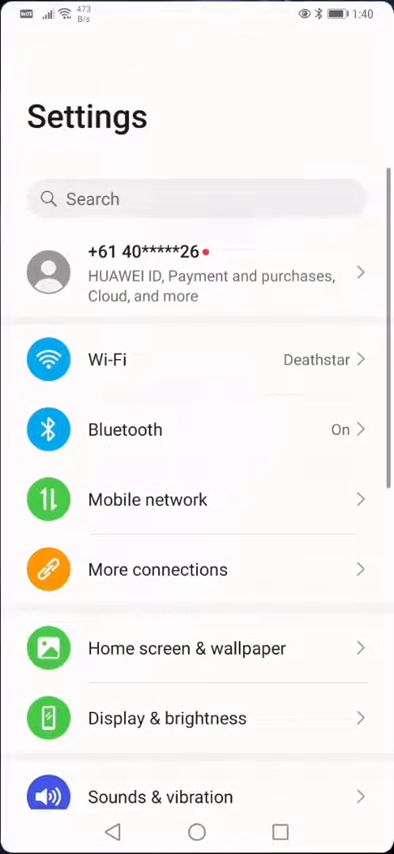
Step: Open Bluetooth settings and let the scan list OBDX Pro VT under Available devices
left_click(123, 429)
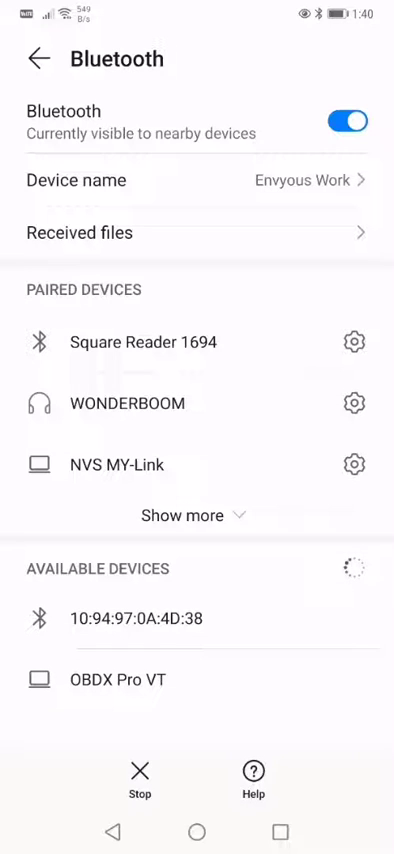
Step: Pair the phone with the OBDX Pro VT dongle and confirm the pairing request
left_click(118, 677)
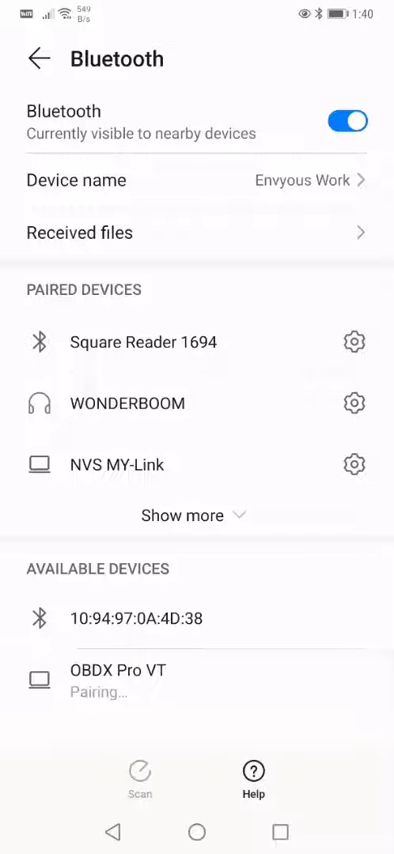
left_click(118, 670)
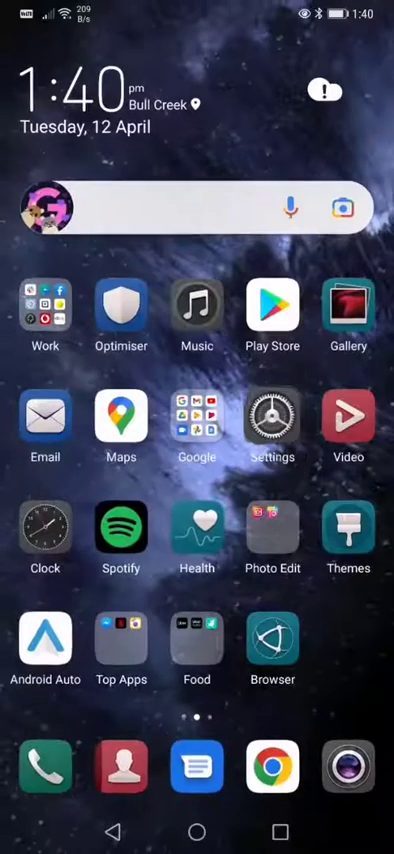
Step: Scroll the home screen to reach DashCommand and its Settings screen
scroll("left", 3)
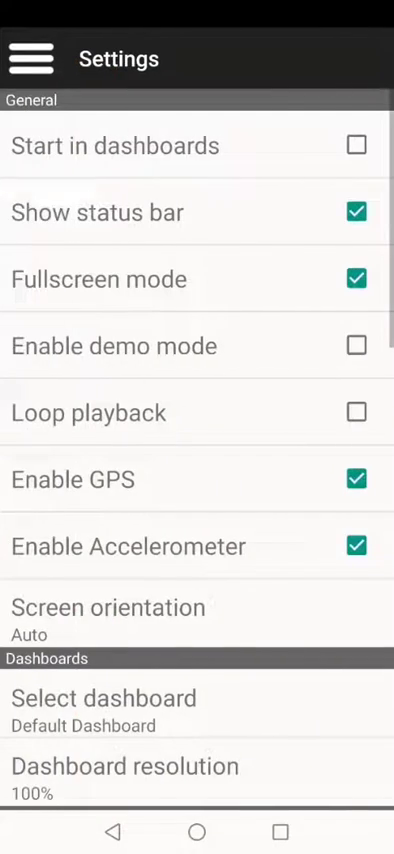
Step: Choose OBDX Pro VT as the Bluetooth OBD-II dataport device
scroll("down", 3)
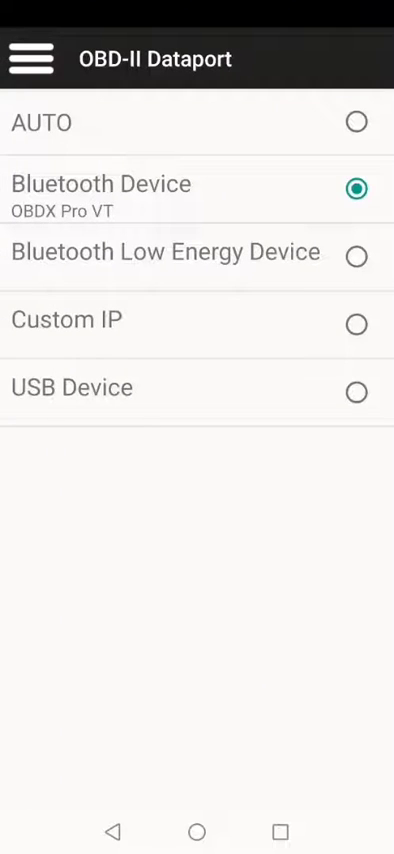
left_click(105, 183)
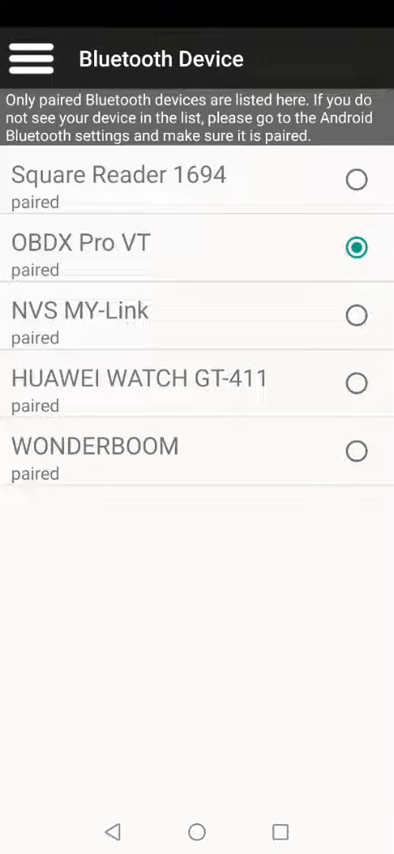
left_click(30, 58)
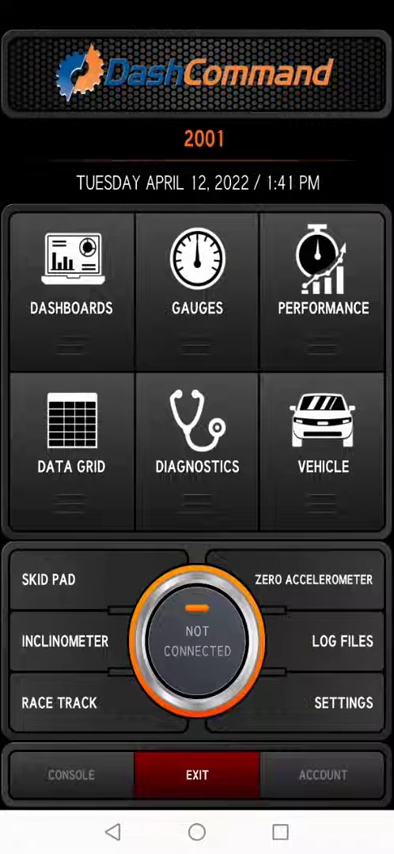
Step: Connect to the OBDX Pro VT, dismiss the Evaluation Mode notice, and switch dashboard tabs
left_click(196, 637)
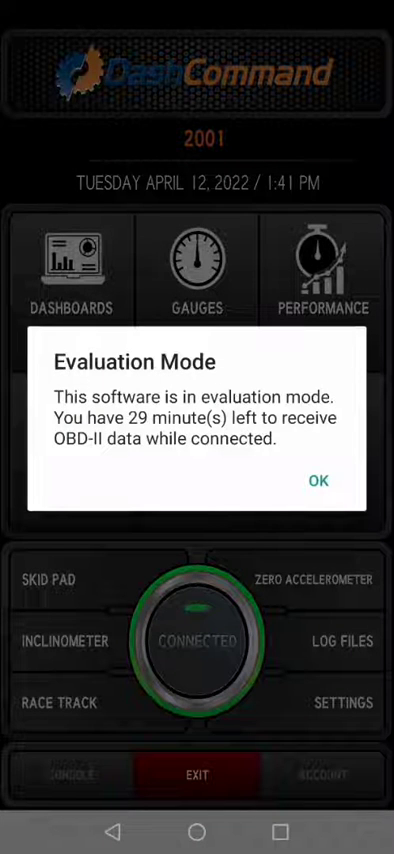
left_click(318, 481)
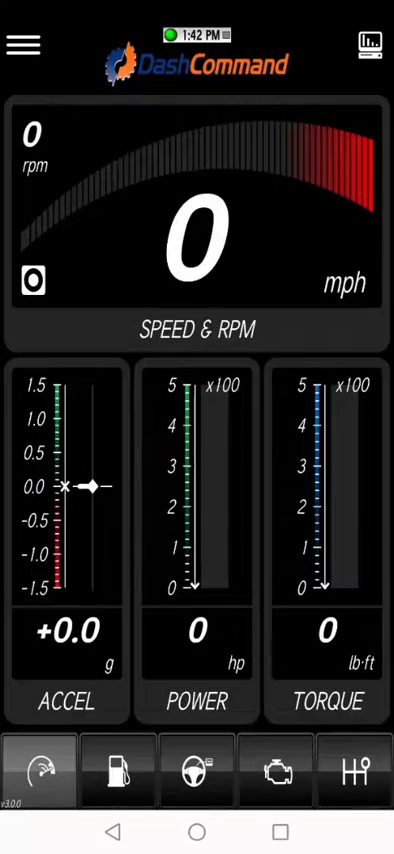
left_click(117, 770)
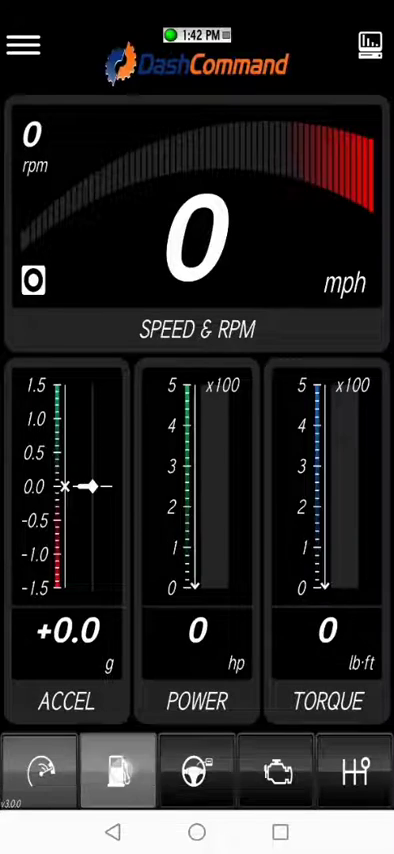